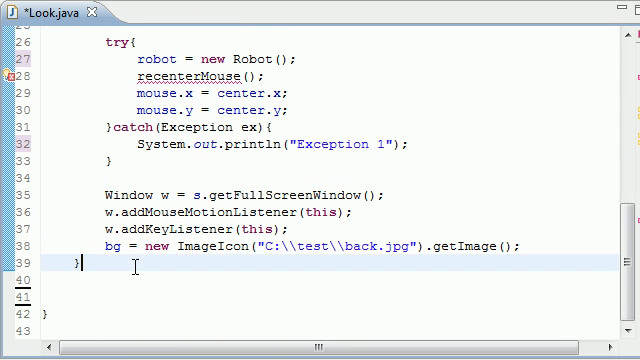
Add a //draw comment and an empty public synchronized void draw(Graphics2D g) method below the constructor
{"action": "type", "text": "//"}
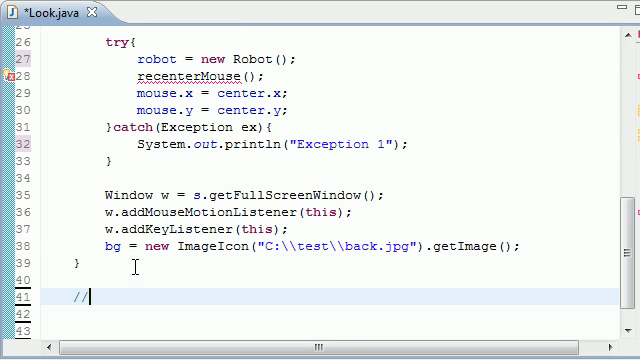
{"action": "type", "text": "draw"}
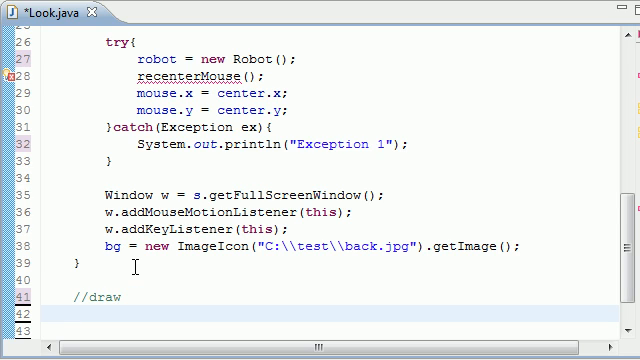
{"action": "type", "text": "public vo"}
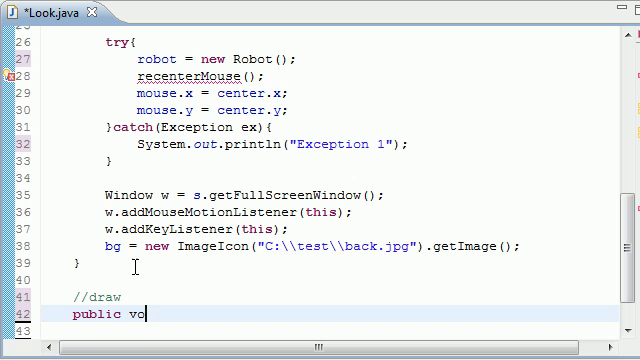
{"action": "type", "text": "synch"}
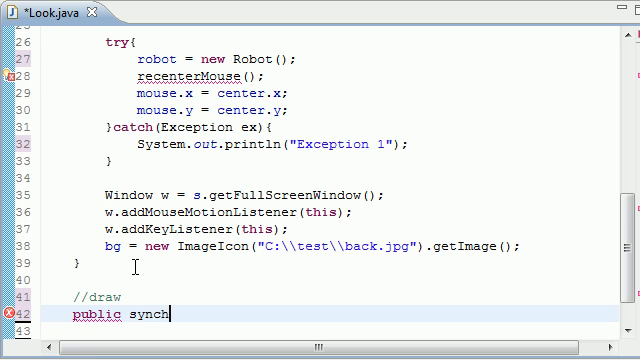
{"action": "type", "text": "ronized void"}
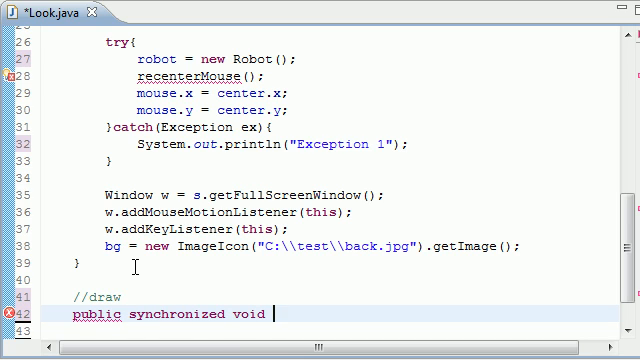
{"action": "type", "text": "draw"}
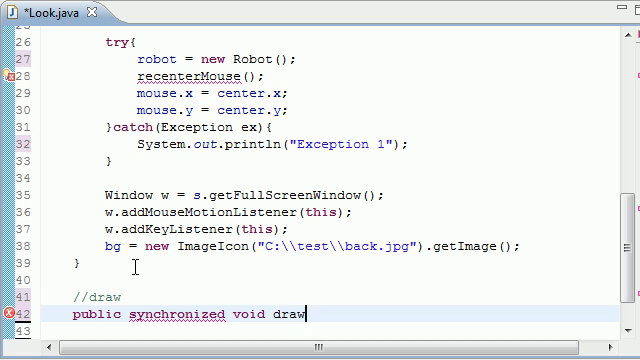
{"action": "type", "text": "(Graphics2D"}
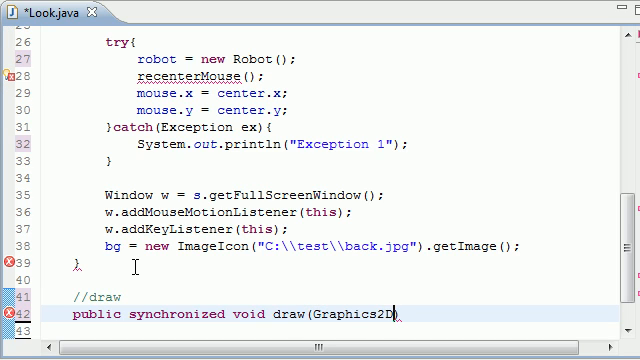
{"action": "type", "text": "g){}"}
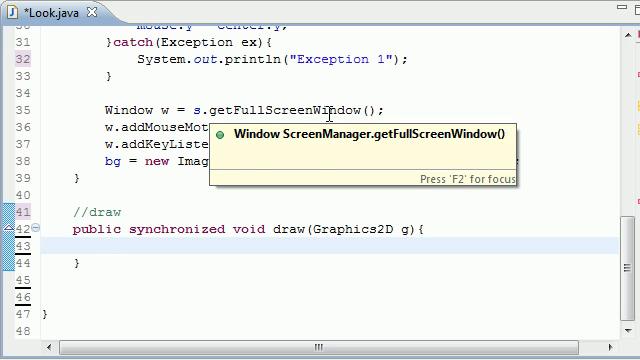
Declare int w = s.getWidth() and int h = s.getHeight() inside draw
{"action": "type", "text": "int w ="}
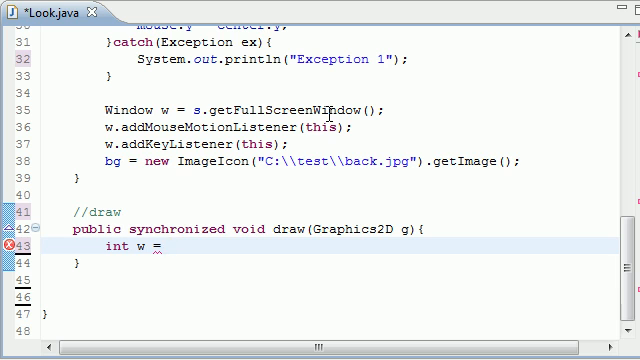
{"action": "type", "text": "s.getWidth();"}
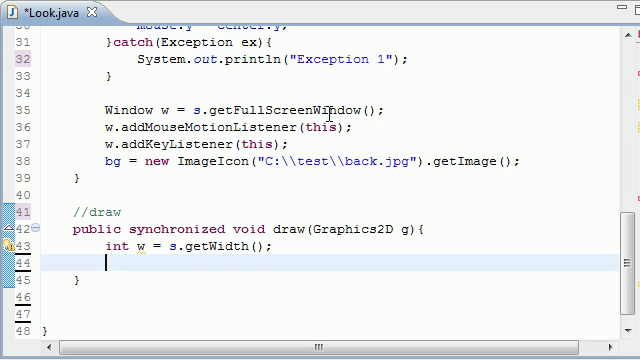
{"action": "type", "text": "int h ="}
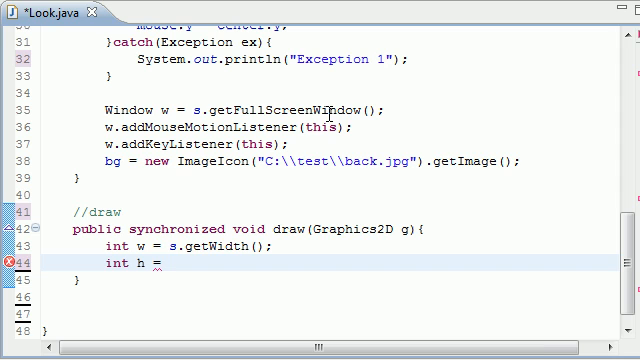
{"action": "type", "text": "s.getHeight();"}
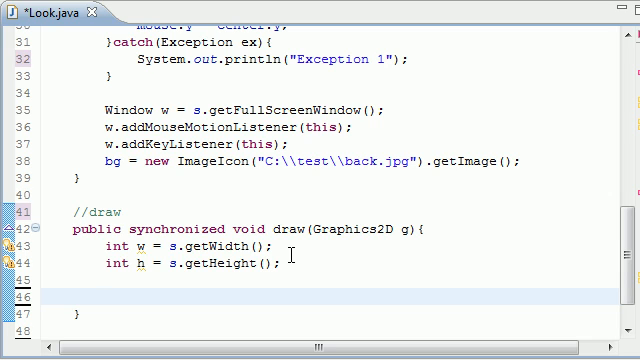
{"action": "type", "text": "image"}
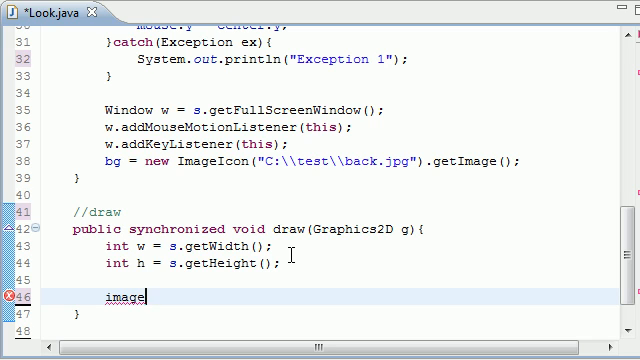
Complete the statement image.x %= w; in draw, retyping the field name
{"action": "type", "text": ".x %"}
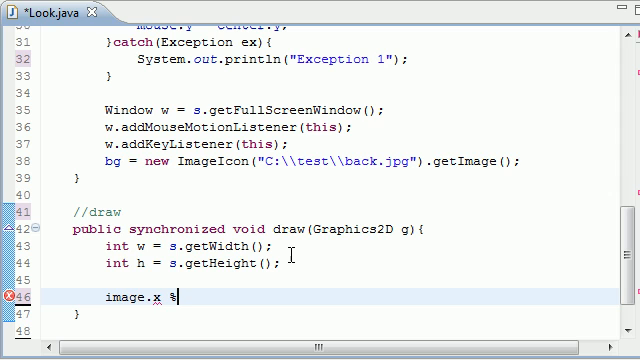
{"action": "type", "text": "="}
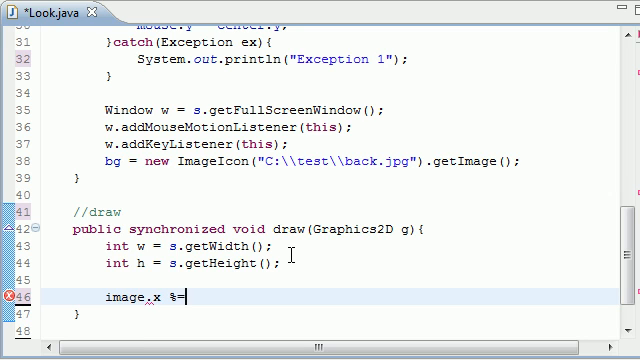
{"action": "type", "text": "w;"}
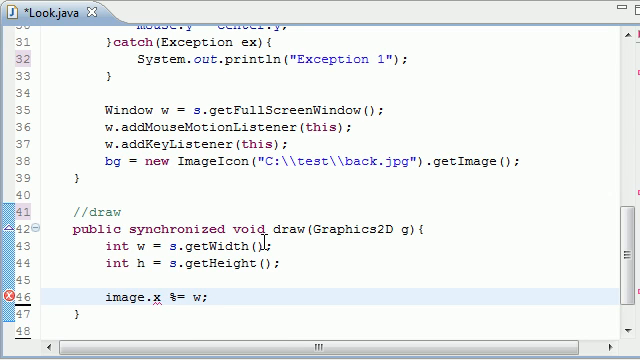
{"action": "scroll", "scroll_direction": "down", "scroll_amount": 3}
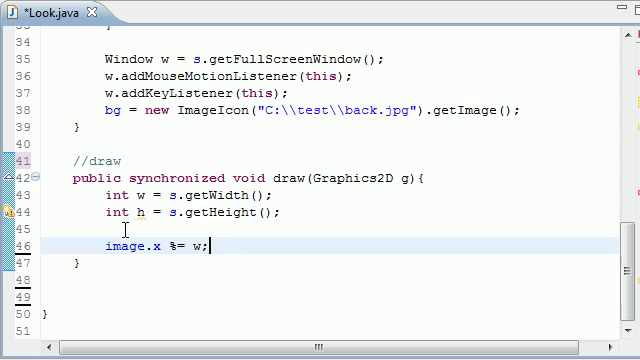
{"action": "double_click", "coordinate": [134, 246]}
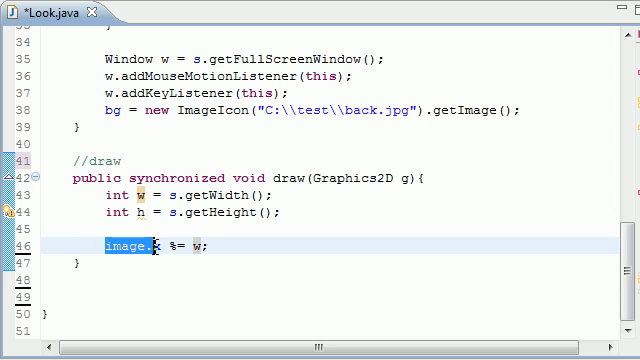
{"action": "type", "text": "x"}
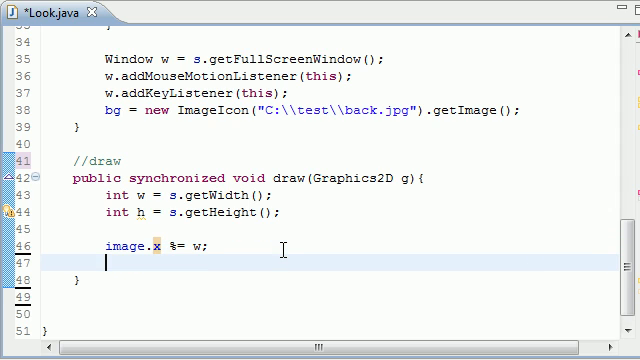
Add image.y %= h; below the x wrap line
{"action": "type", "text": "image"}
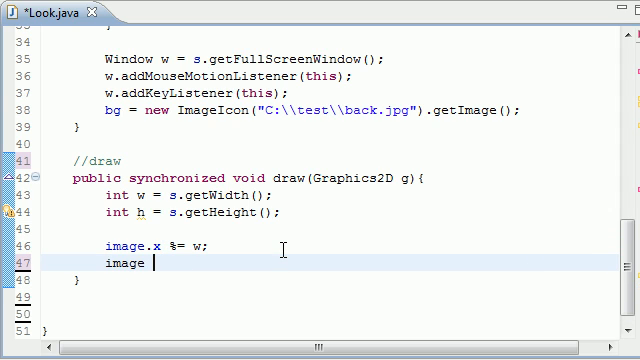
{"action": "type", "text": ".y"}
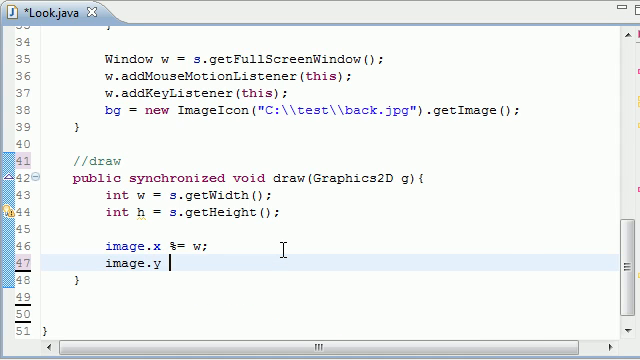
{"action": "type", "text": "%="}
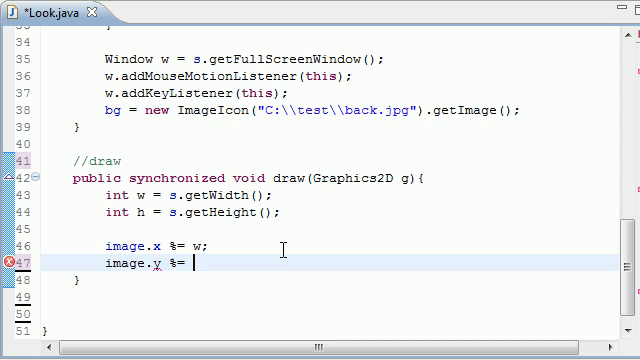
{"action": "type", "text": "h;"}
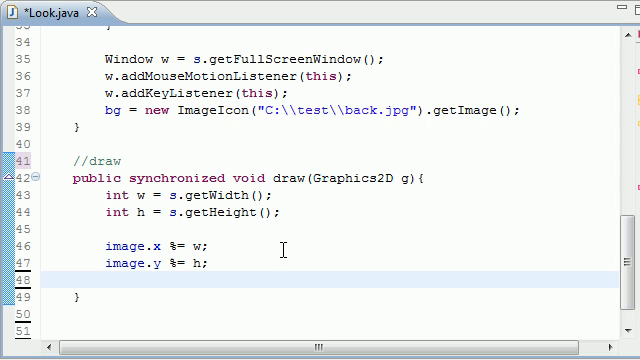
{"action": "left_click", "coordinate": [112, 285]}
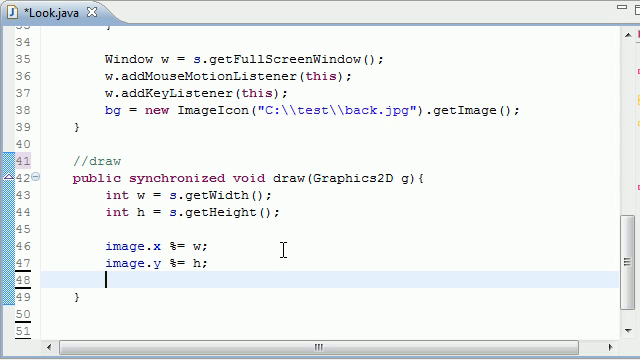
Add if (image.x < 0) { image.x += w; } below the modulo lines
{"action": "type", "text": "if()"}
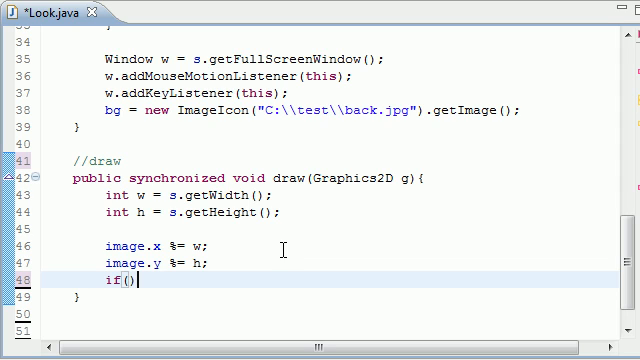
{"action": "type", "text": "image.x"}
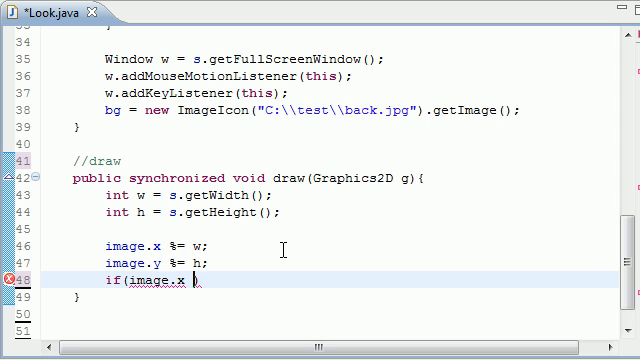
{"action": "type", "text": "< 0){}"}
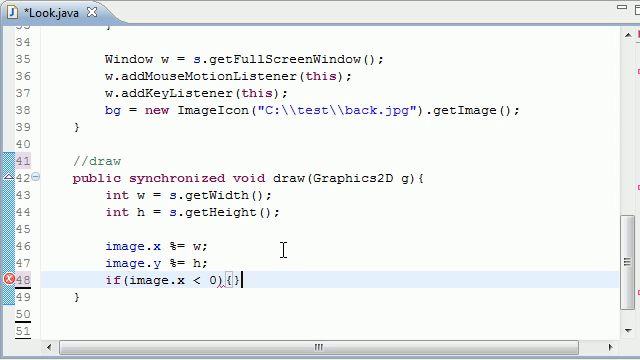
{"action": "type", "text": "imag"}
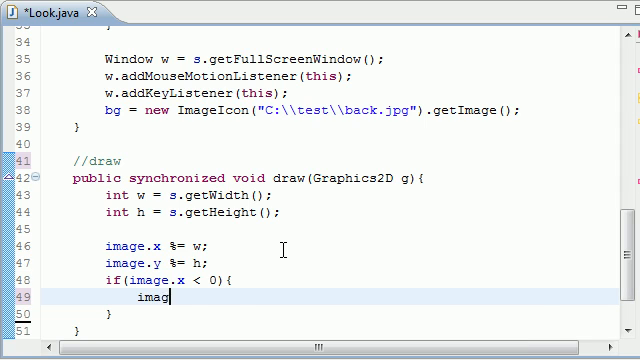
{"action": "type", "text": ".x"}
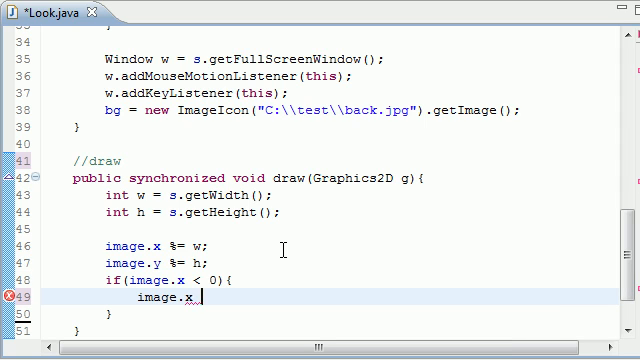
{"action": "type", "text": "+="}
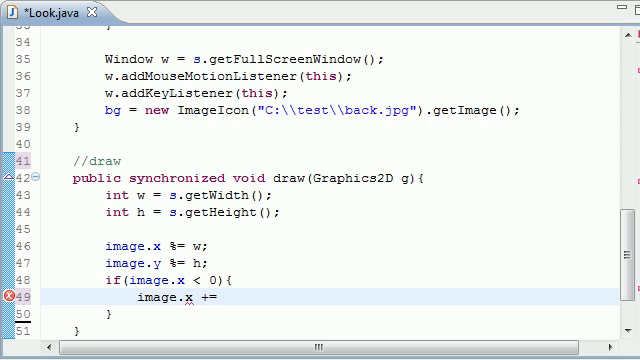
{"action": "type", "text": "w;"}
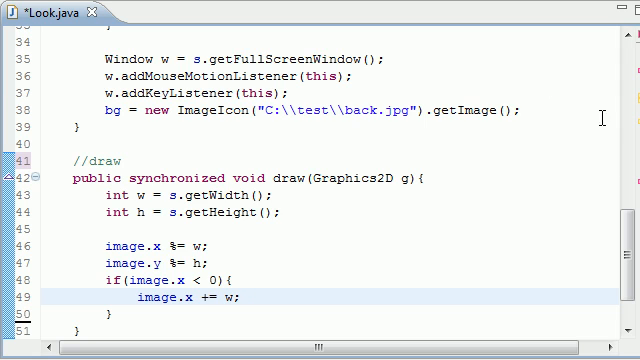
{"action": "scroll", "scroll_direction": "down", "scroll_amount": 3}
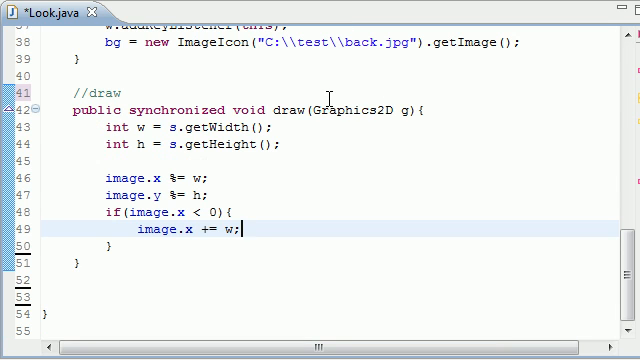
{"action": "mouse_move", "coordinate": [550, 70]}
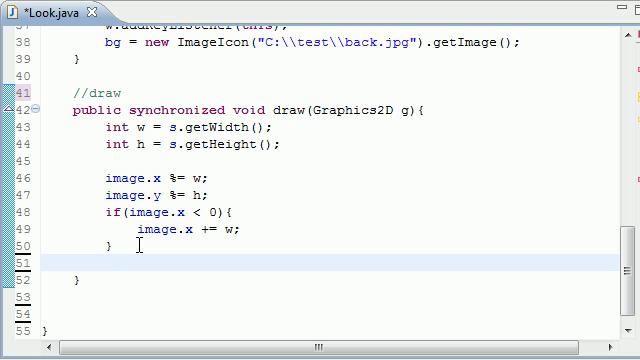
Add if (image.y < 0) { image.y += h; } after the x check
{"action": "type", "text": "if("}
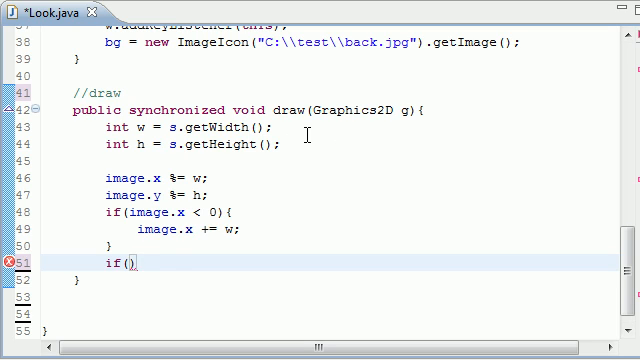
{"action": "type", "text": "image.y <0"}
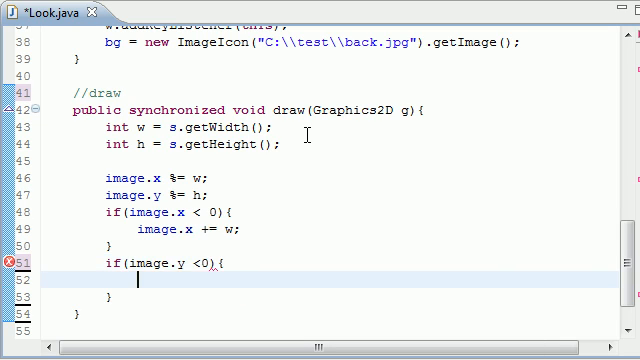
{"action": "type", "text": "im"}
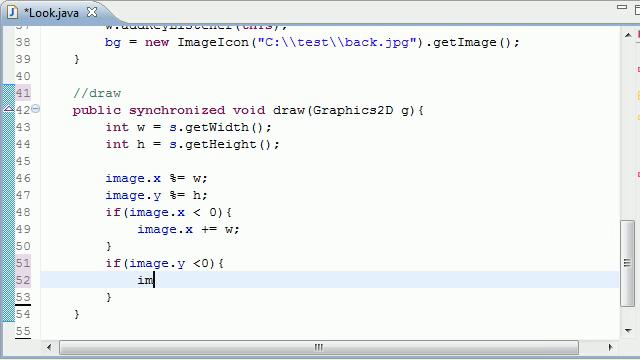
{"action": "type", "text": "age.y += h;"}
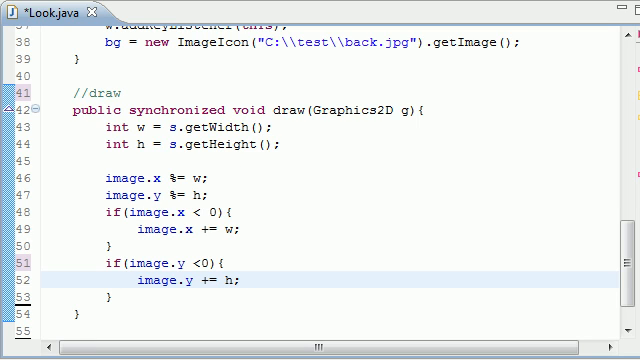
{"action": "mouse_move", "coordinate": [70, 180]}
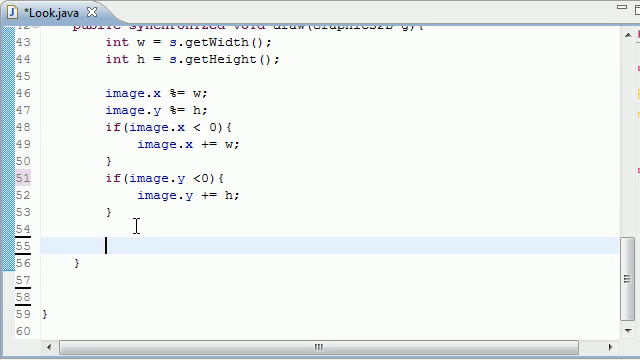
Declare int x = image.x and int y = image.y after the wrap blocks
{"action": "type", "text": "int"}
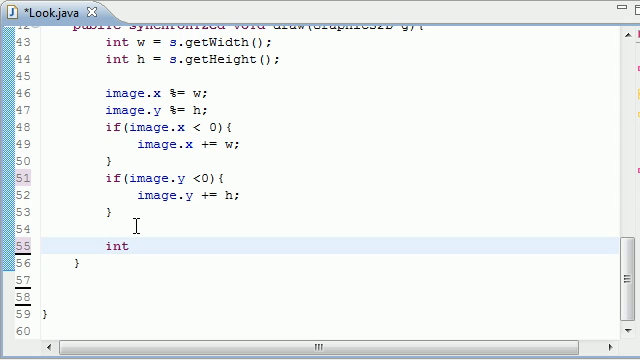
{"action": "type", "text": "x"}
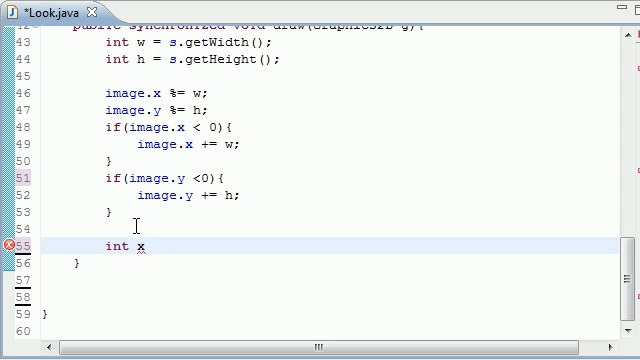
{"action": "type", "text": "= image.x;"}
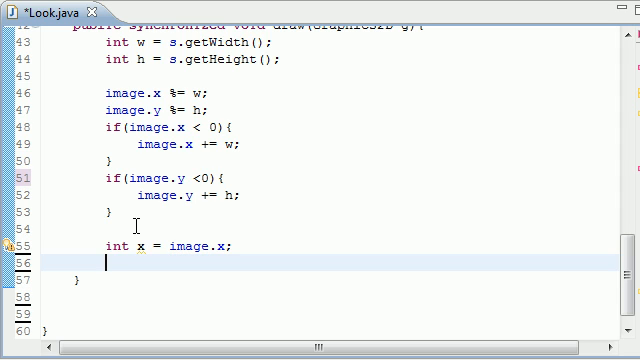
{"action": "type", "text": "inty"}
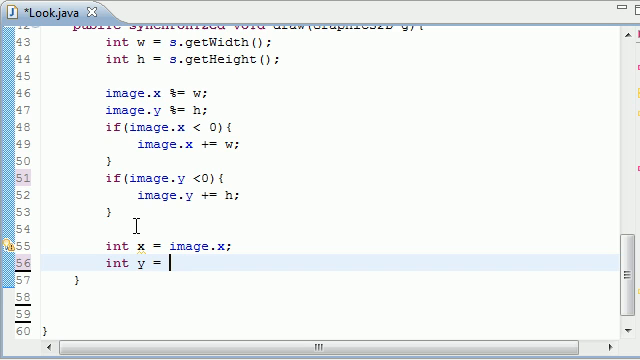
{"action": "type", "text": "image.y;"}
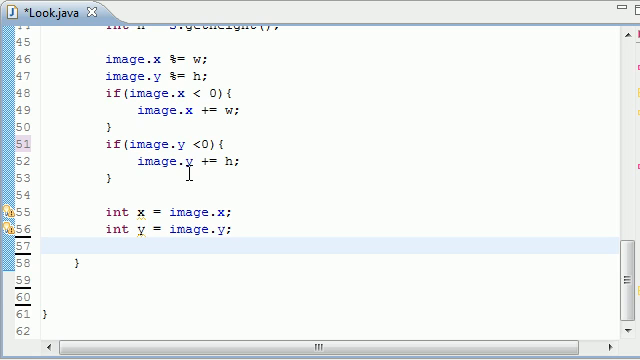
{"action": "mouse_move", "coordinate": [421, 265]}
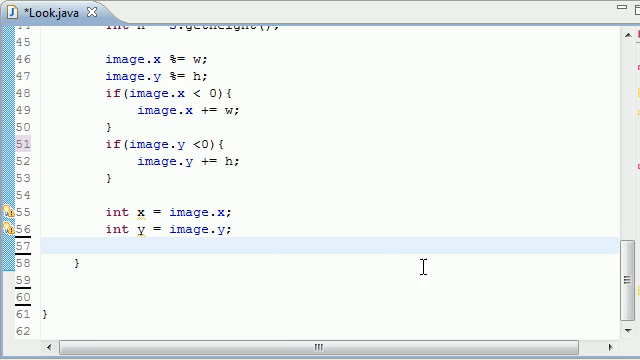
{"action": "mouse_move", "coordinate": [308, 184]}
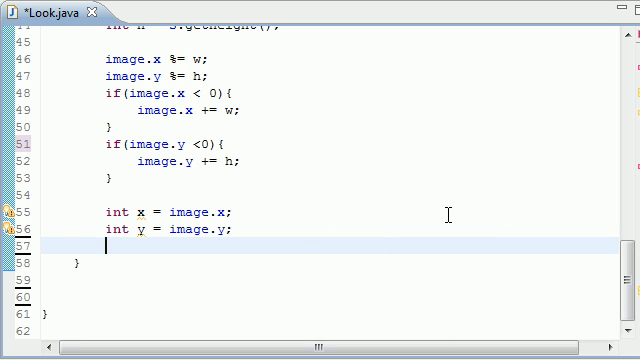
{"action": "mouse_move", "coordinate": [173, 255]}
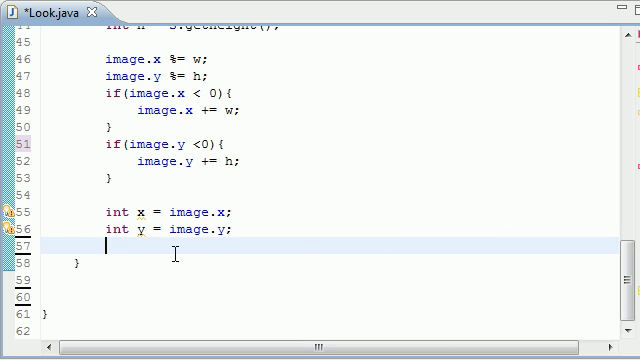
{"action": "mouse_move", "coordinate": [414, 105]}
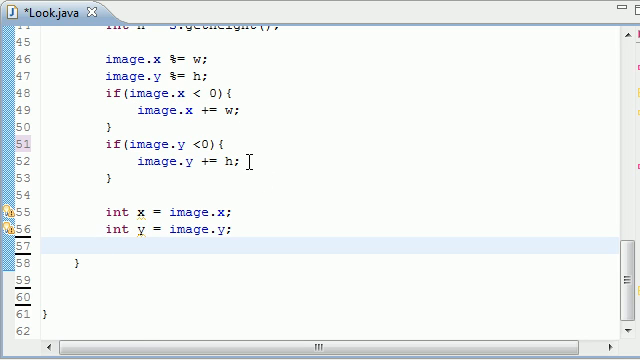
{"action": "mouse_move", "coordinate": [460, 277]}
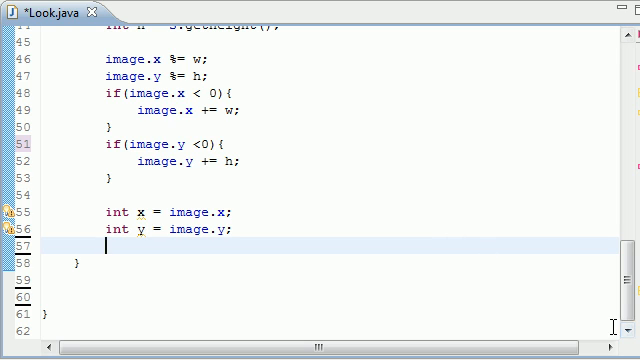
{"action": "mouse_move", "coordinate": [204, 50]}
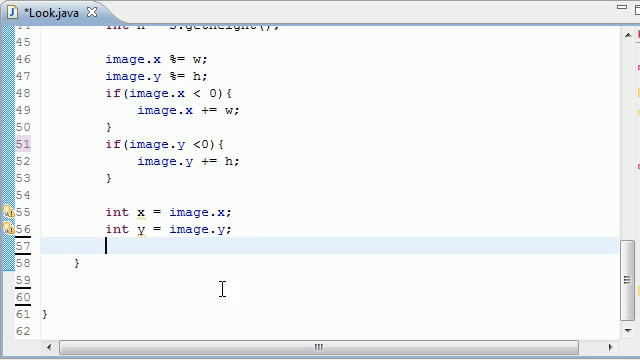
{"action": "mouse_move", "coordinate": [125, 282]}
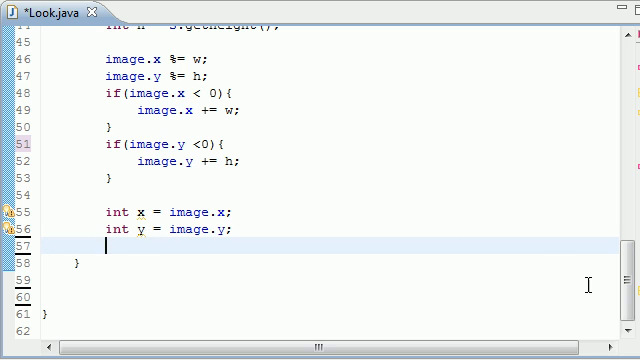
{"action": "mouse_move", "coordinate": [428, 167]}
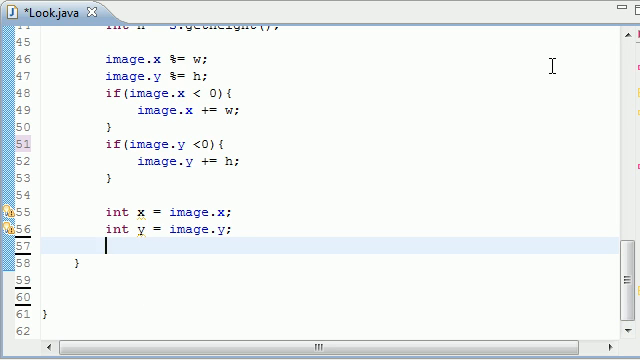
{"action": "mouse_move", "coordinate": [384, 158]}
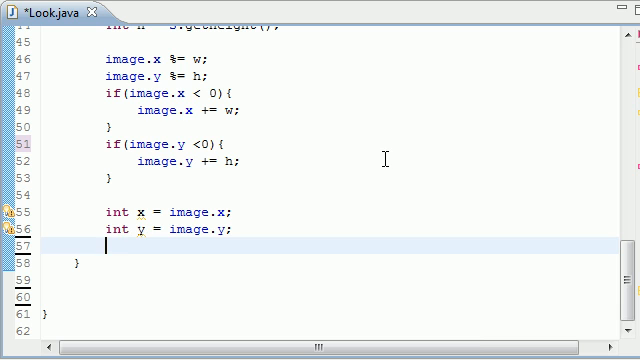
Write four identical g.drawImage(bg, x, y, null) calls after the x and y declarations
{"action": "type", "text": "g."}
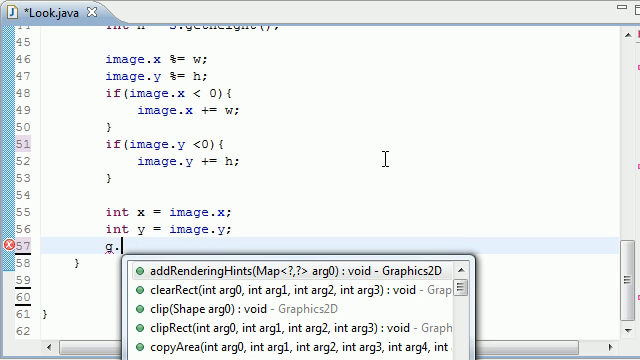
{"action": "type", "text": "drawImage();"}
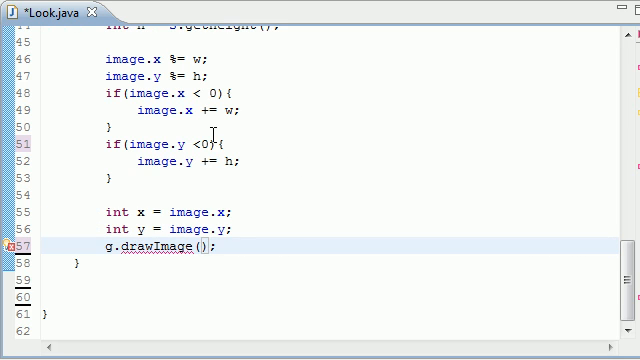
{"action": "type", "text": "bg,"}
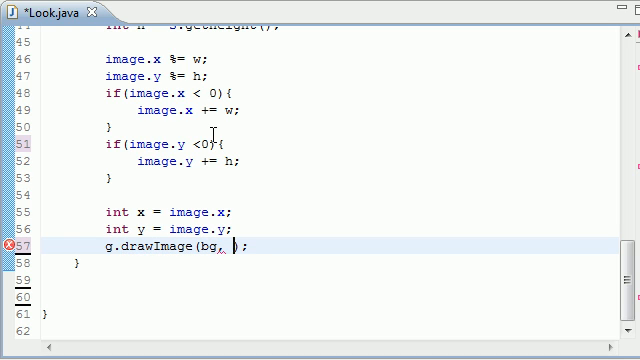
{"action": "type", "text": "x,y"}
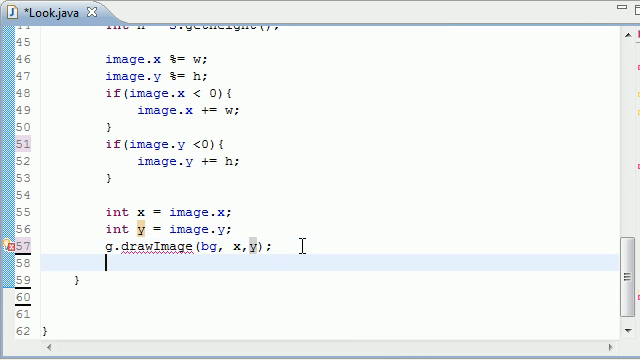
{"action": "type", "text": "g.drawImage(bg, x,y);"}
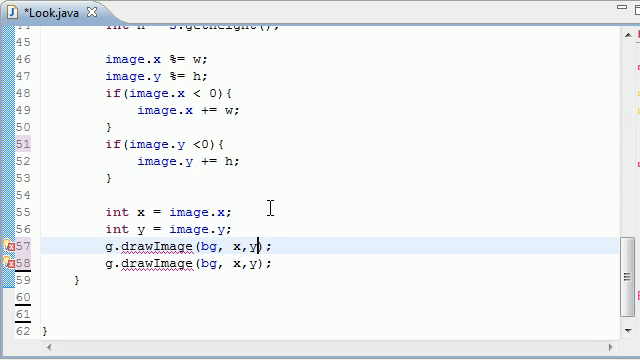
{"action": "type", "text": ",null"}
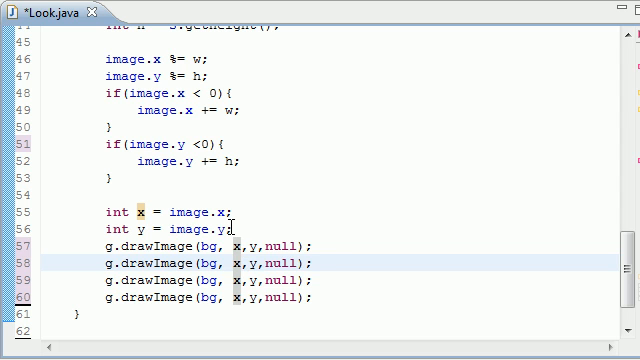
Change the second, third and fourth draws to (x-w, y), (x, y-h) and (x-w, y-h)
{"action": "type", "text": "-w"}
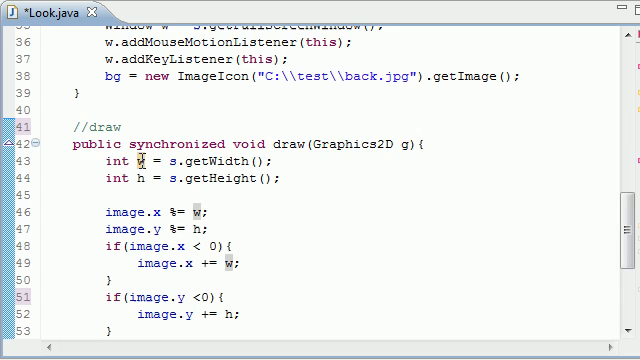
{"action": "scroll", "scroll_direction": "down", "scroll_amount": 3}
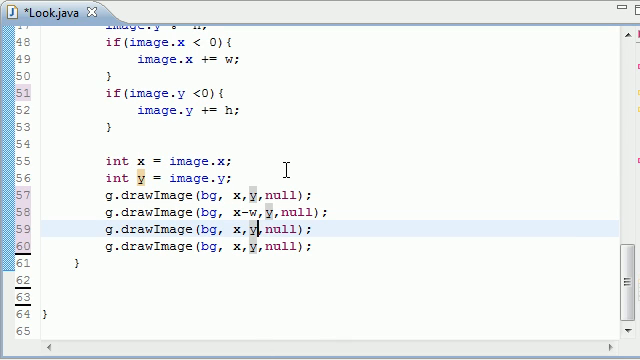
{"action": "type", "text": "-h"}
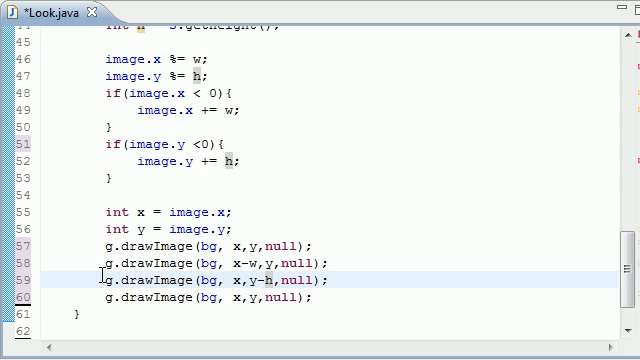
{"action": "mouse_move", "coordinate": [487, 140]}
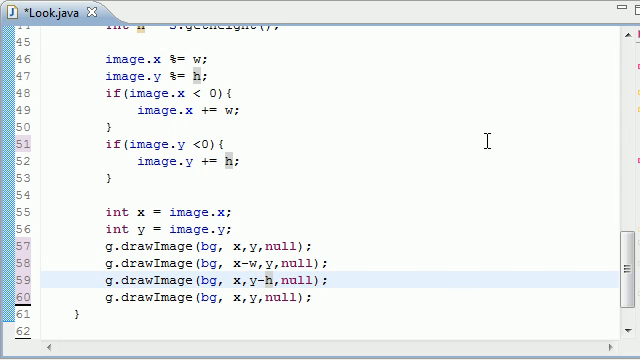
{"action": "mouse_move", "coordinate": [454, 141]}
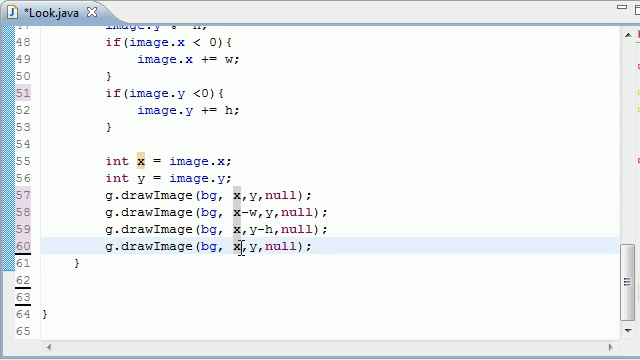
{"action": "type", "text": "-w"}
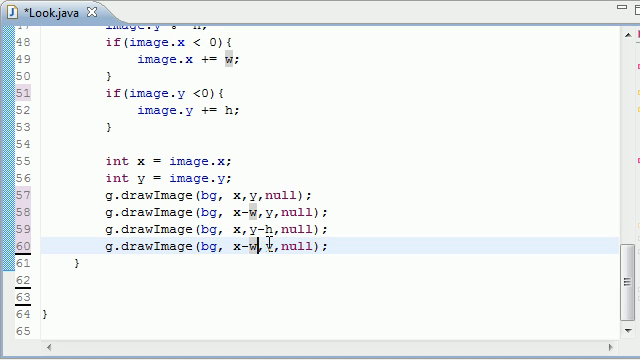
{"action": "type", "text": "y-h"}
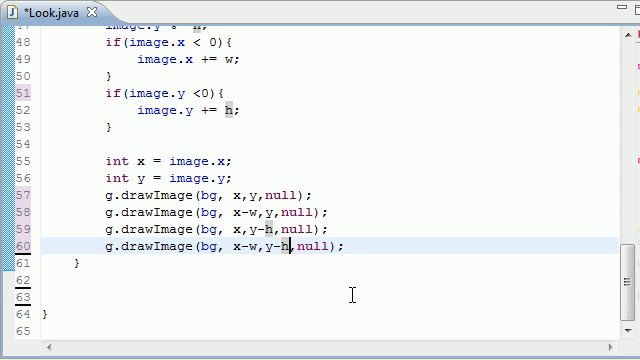
{"action": "mouse_move", "coordinate": [55, 227]}
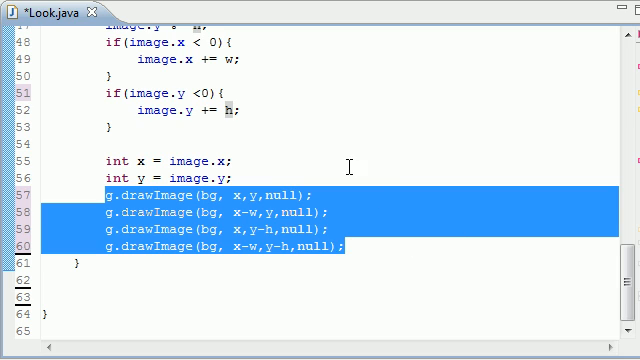
{"action": "mouse_move", "coordinate": [202, 312]}
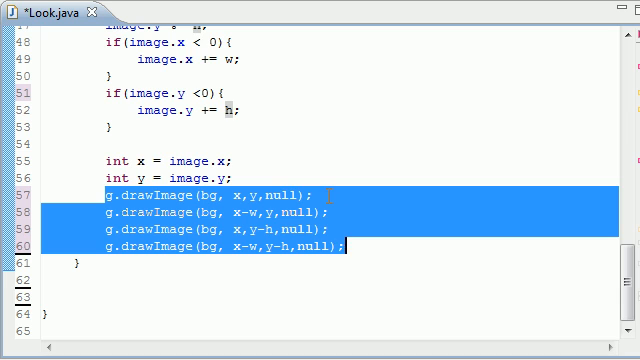
{"action": "scroll", "scroll_direction": "up", "scroll_amount": 3}
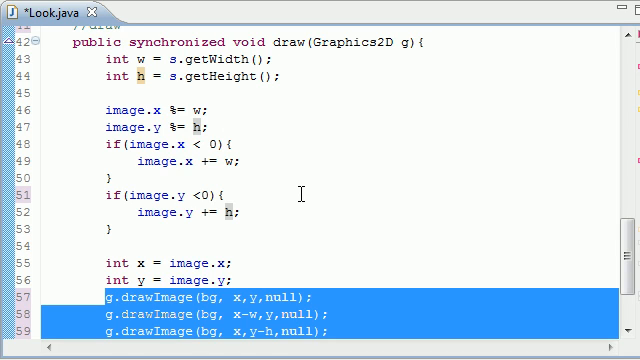
{"action": "mouse_move", "coordinate": [290, 199]}
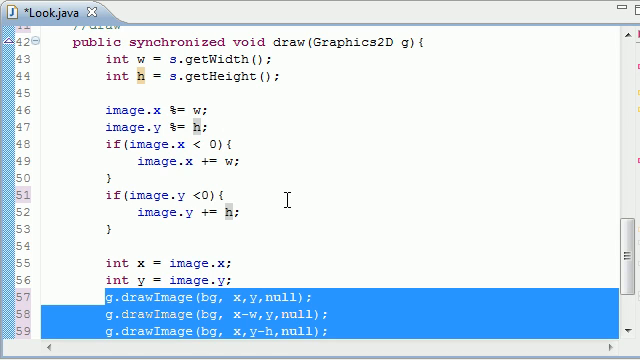